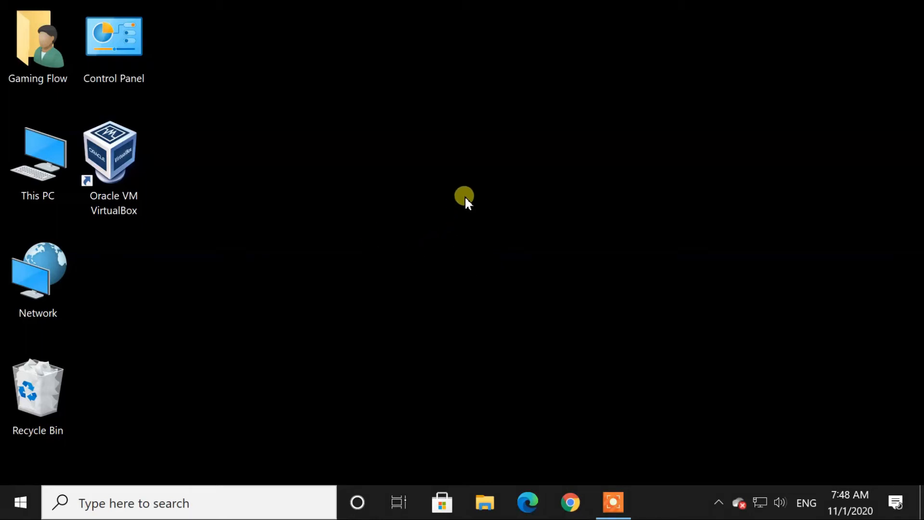
pyautogui.moveTo(465, 186)
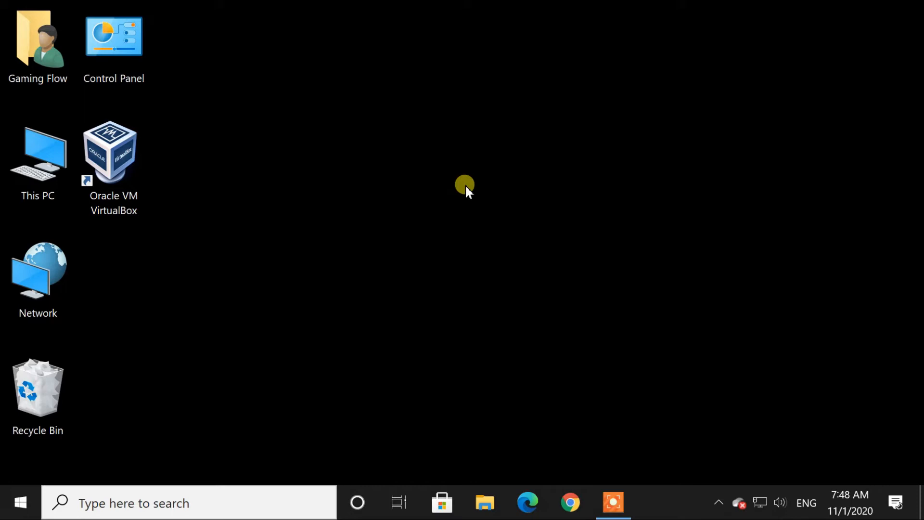
# - Check the desktop right-click menu and find the NVIDIA Control Panel entry missing
pyautogui.rightClick(464, 185)
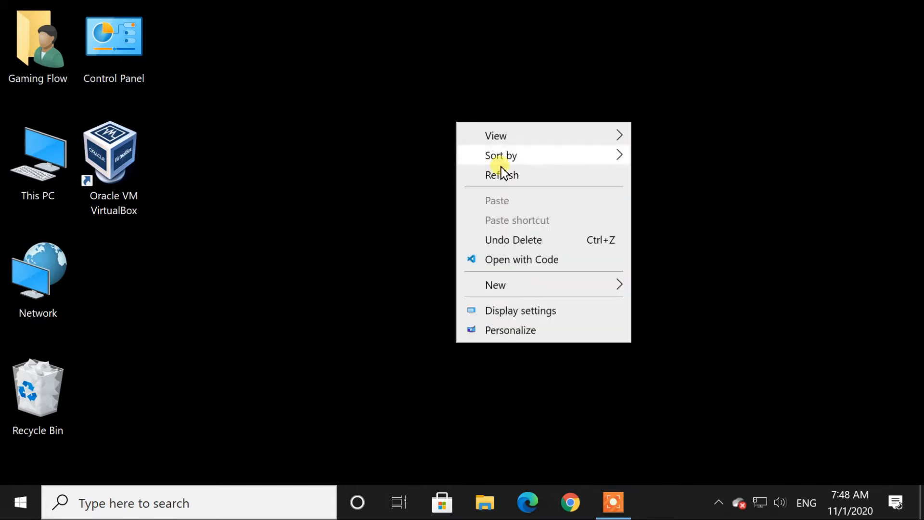
pyautogui.moveTo(505, 230)
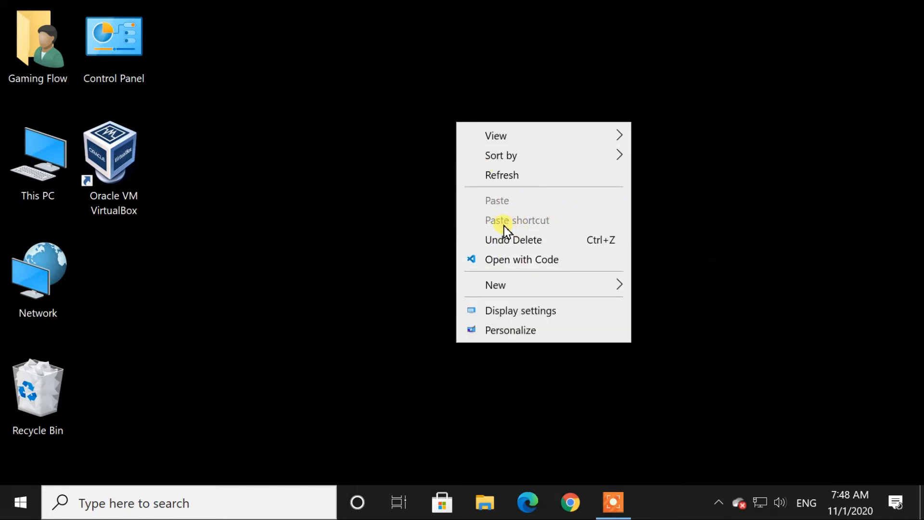
pyautogui.click(495, 285)
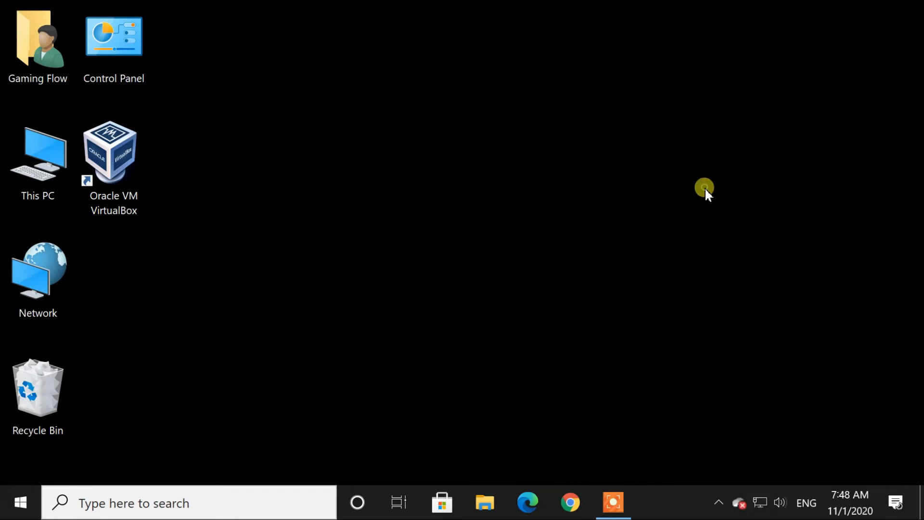
# - Search Windows Start for 'nvidi' so NVIDIA Control Panel appears in the results
pyautogui.click(718, 503)
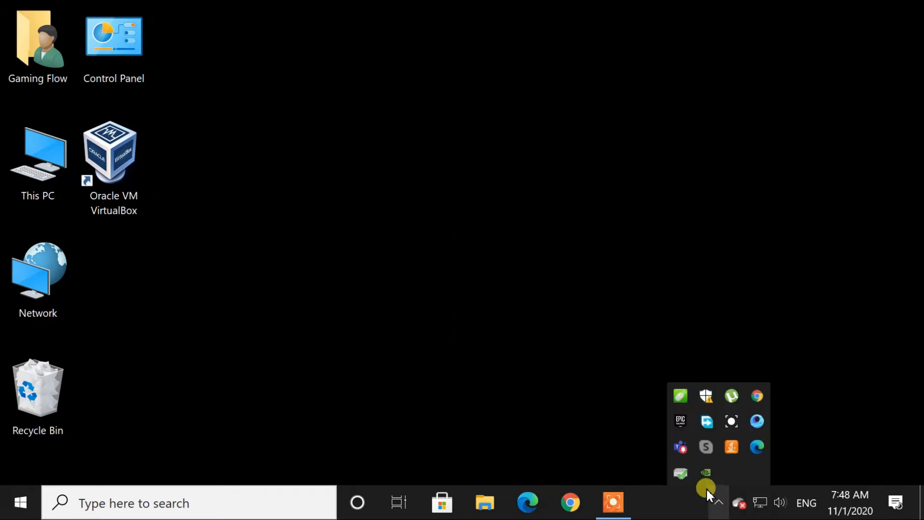
pyautogui.moveTo(706, 472)
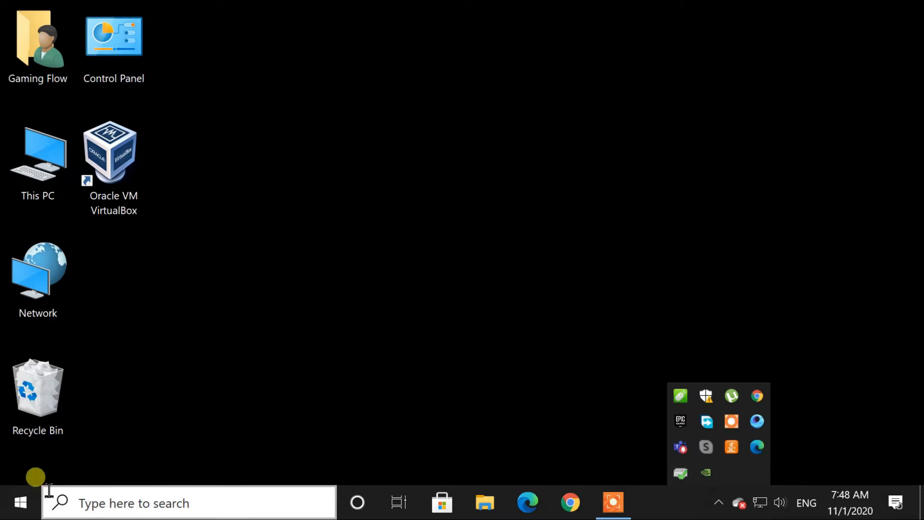
pyautogui.write('notepad')
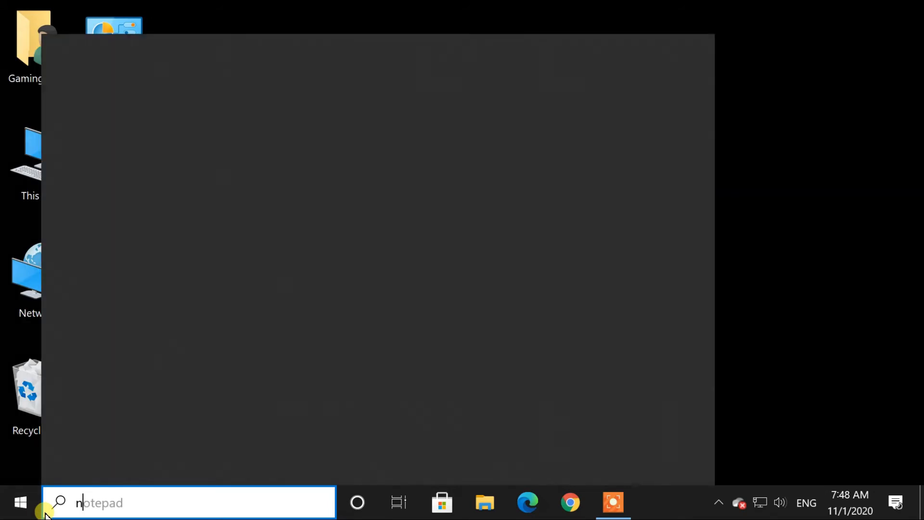
pyautogui.write('nvidi')
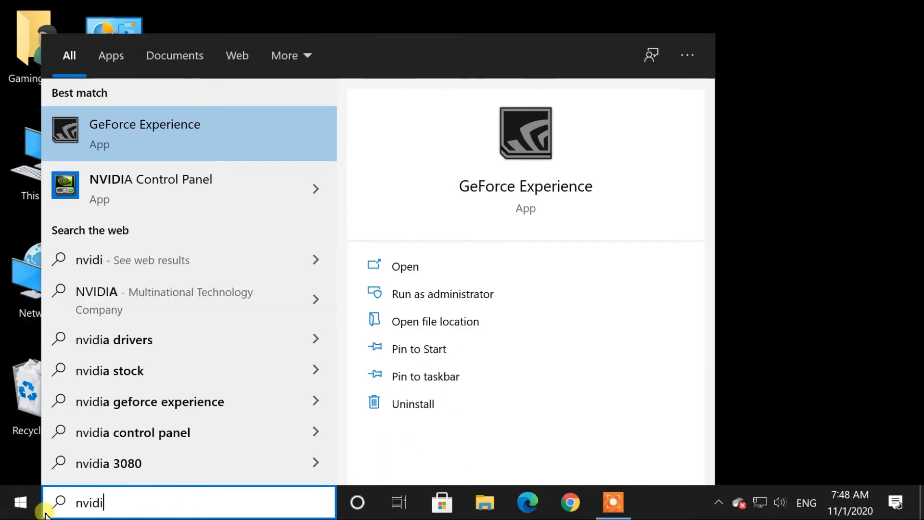
pyautogui.moveTo(124, 195)
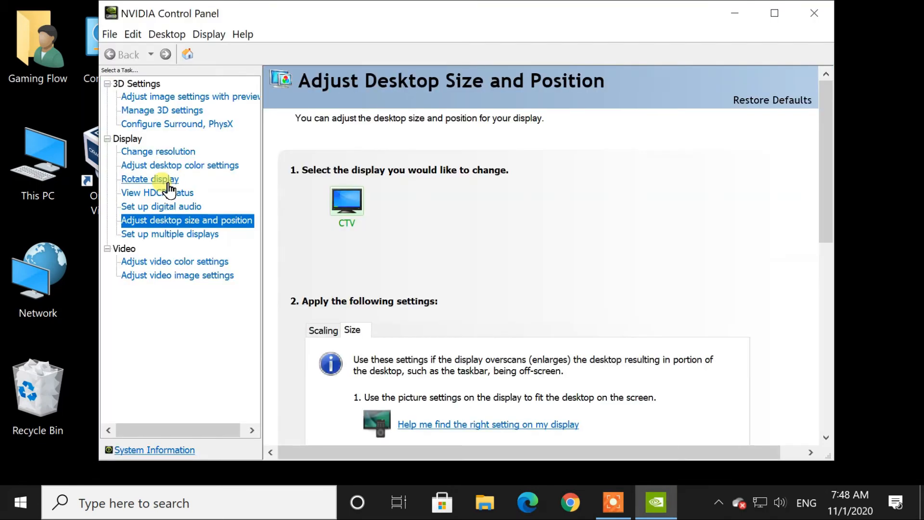
pyautogui.moveTo(244, 266)
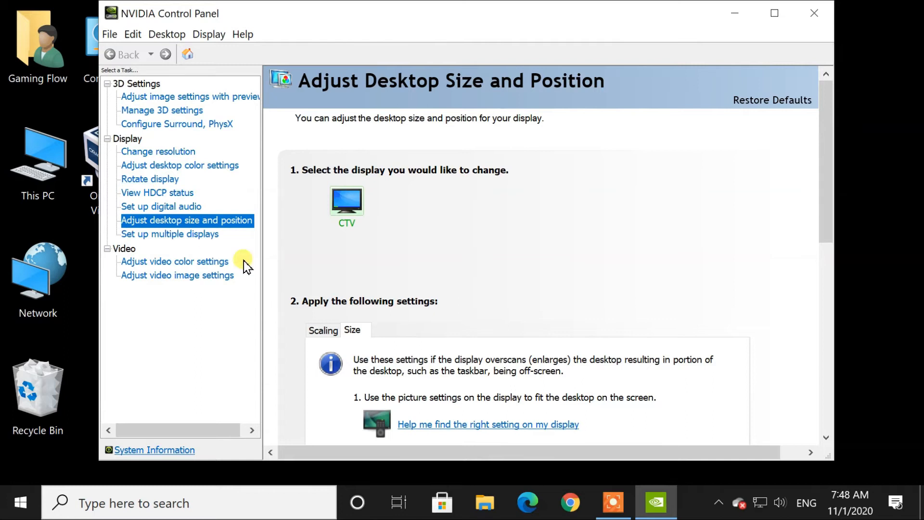
pyautogui.moveTo(370, 267)
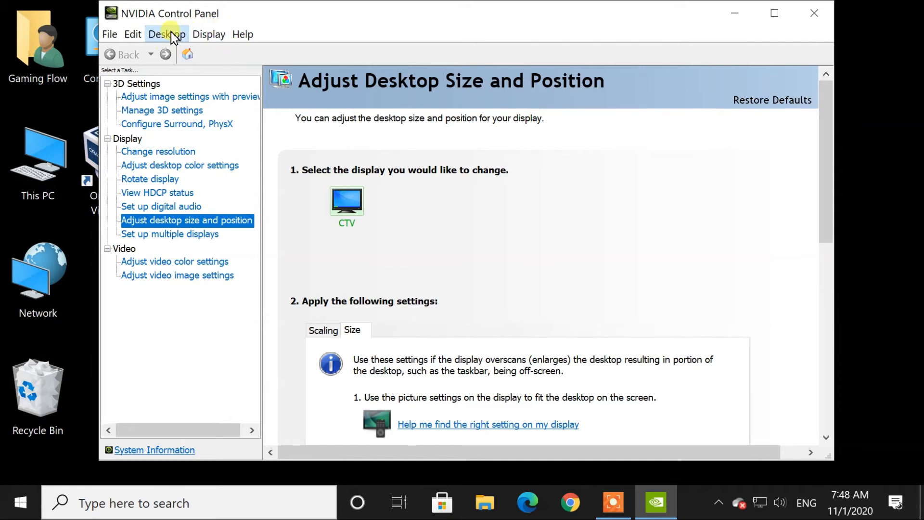
# - Enable 'Add Desktop Context Menu' in the Desktop menu and test the desktop right-click menu
pyautogui.click(167, 35)
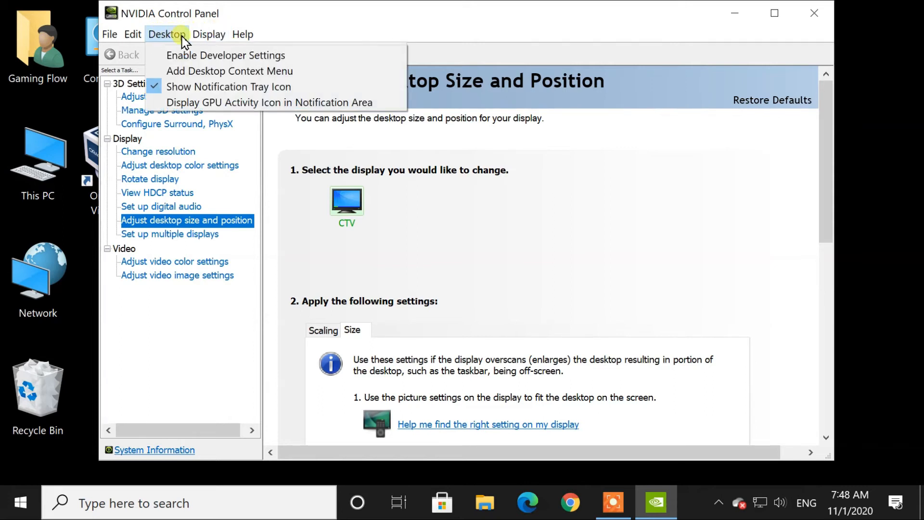
pyautogui.moveTo(242, 72)
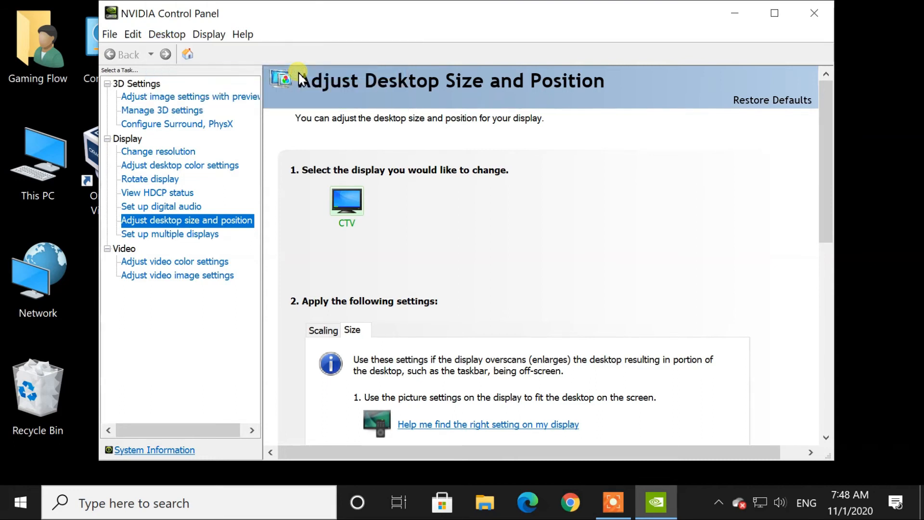
pyautogui.click(167, 35)
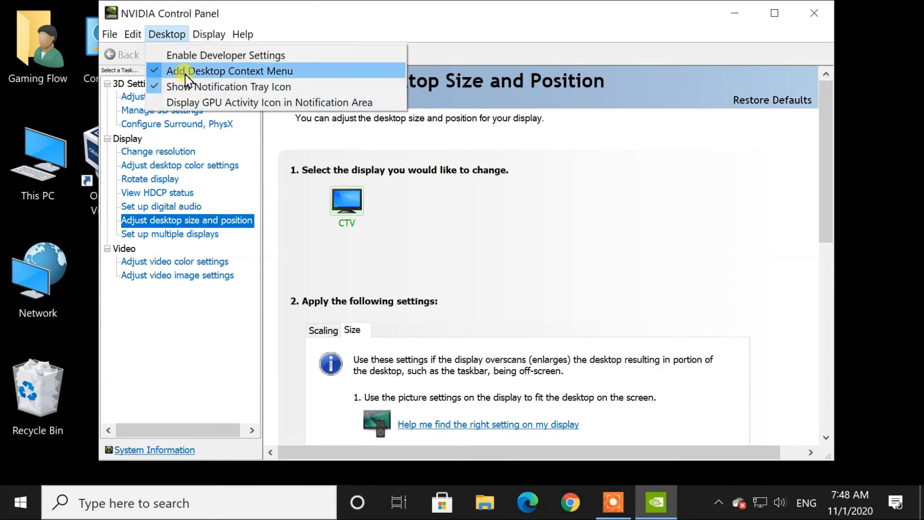
pyautogui.moveTo(537, 98)
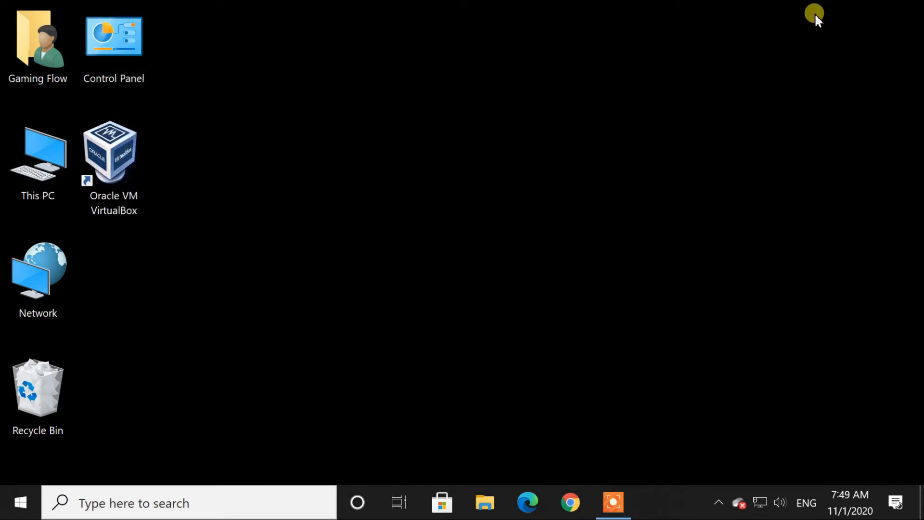
pyautogui.rightClick(574, 242)
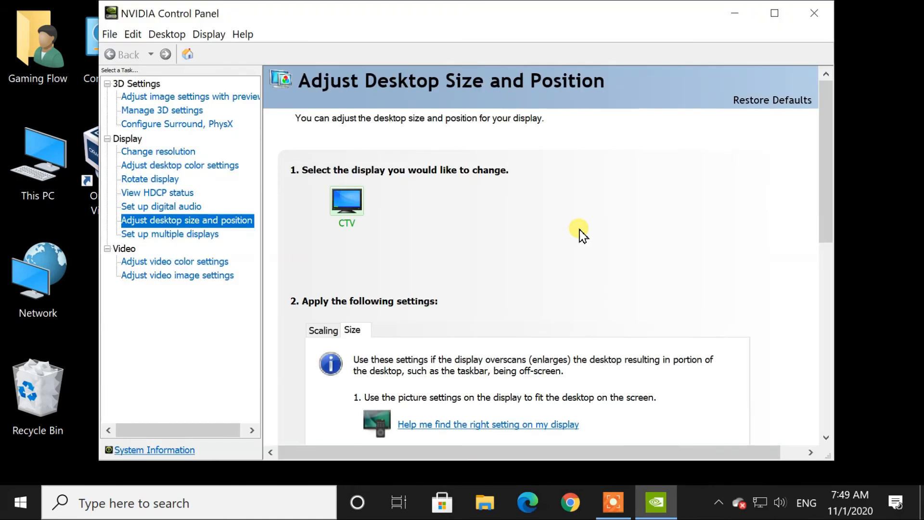
# - Reopen the Desktop menu to confirm 'Add Desktop Context Menu' is checked
pyautogui.scroll(-3)
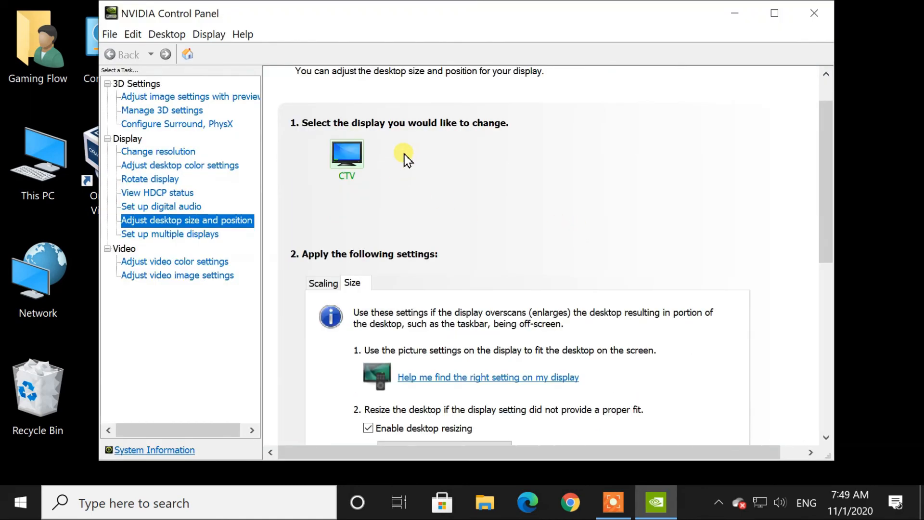
pyautogui.click(166, 35)
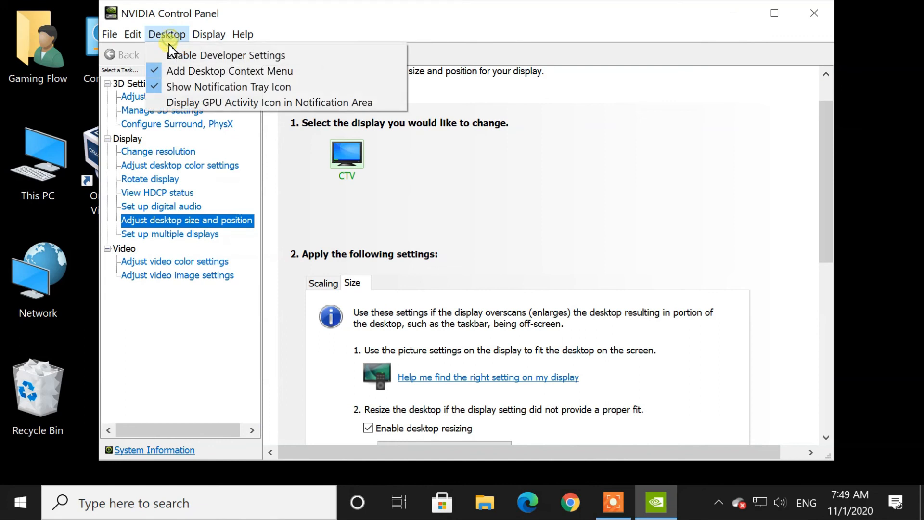